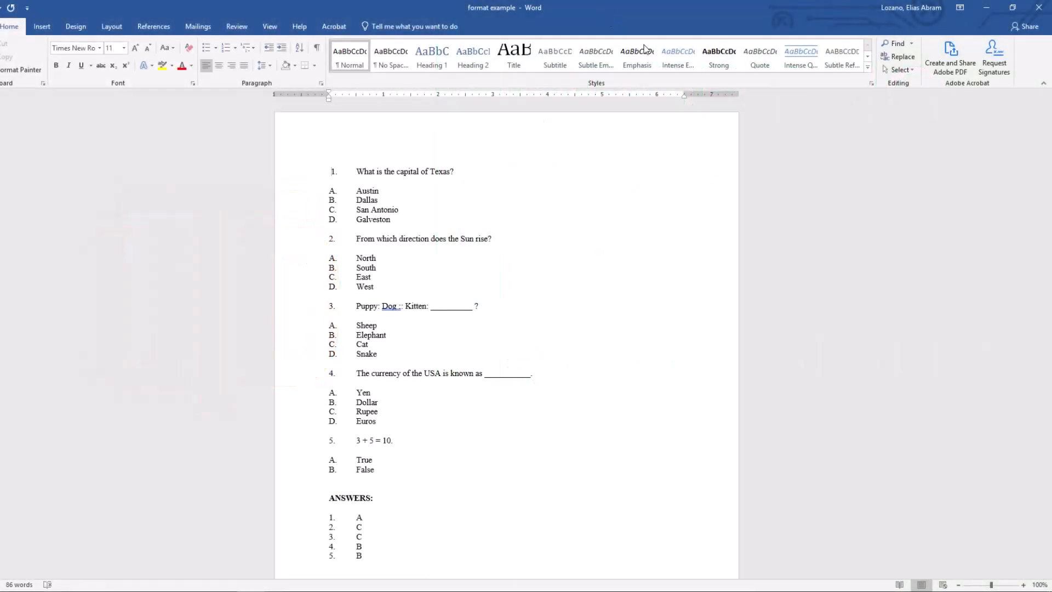
Step: Close the format example quiz in Word, saving the changes
{"action": "left_click", "coordinate": [1042, 7]}
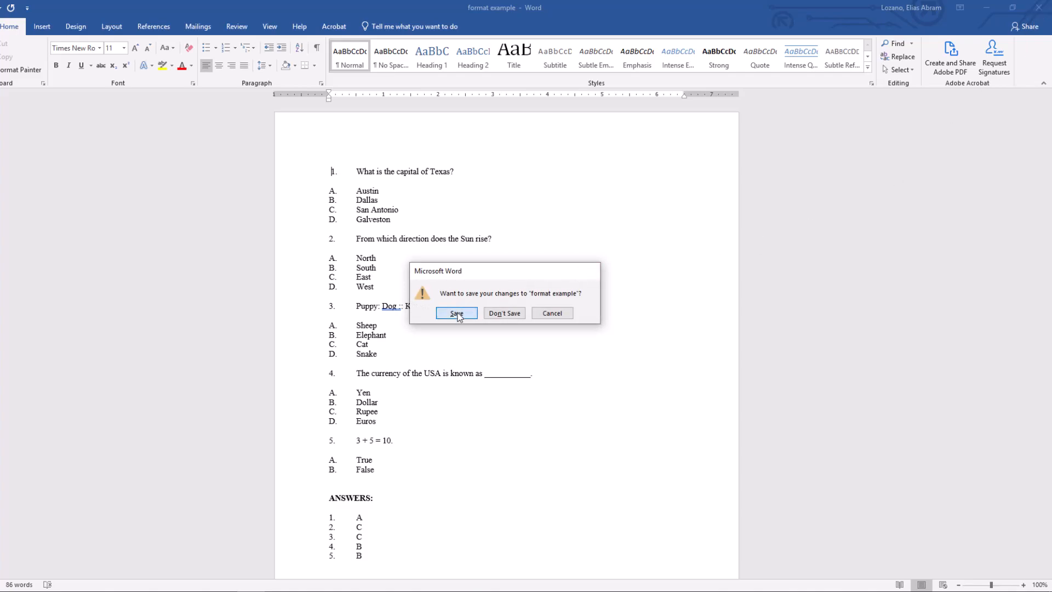
{"action": "left_click", "coordinate": [456, 313]}
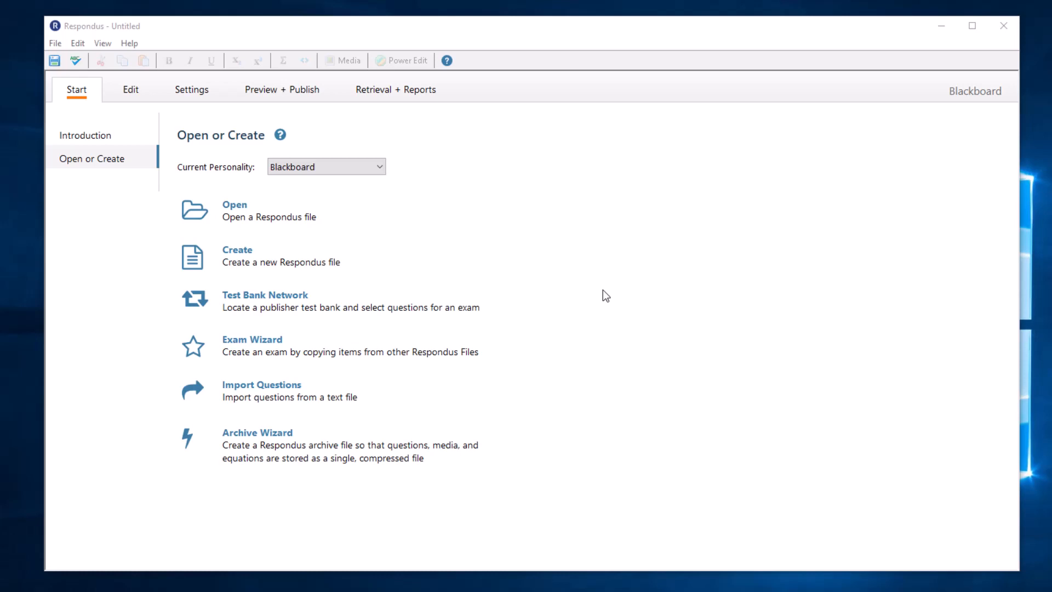
{"action": "mouse_move", "coordinate": [316, 391]}
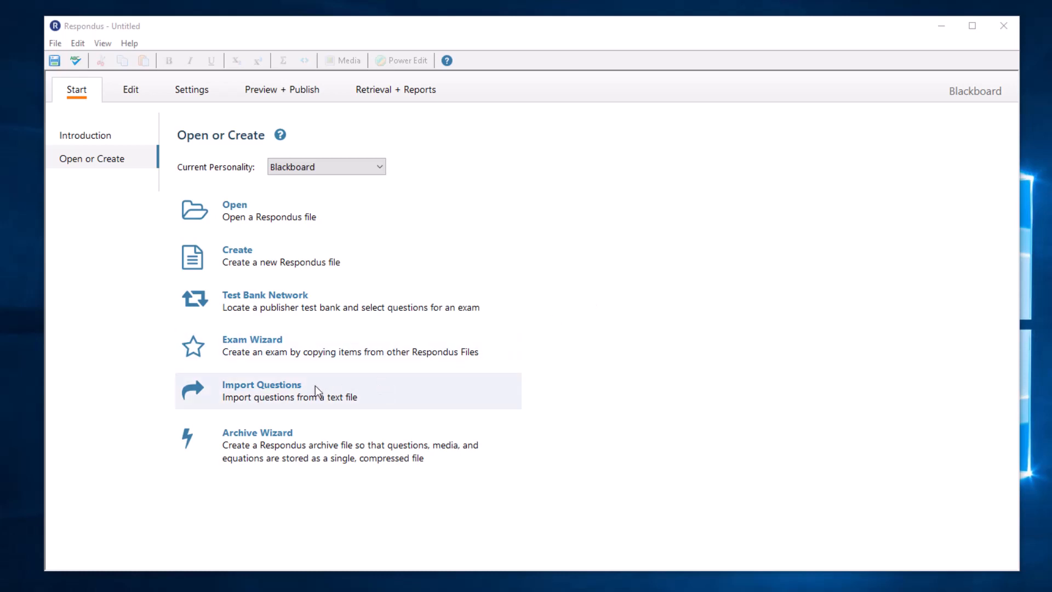
Step: Choose Import Questions on Respondus's Open or Create start page
{"action": "left_click", "coordinate": [262, 385]}
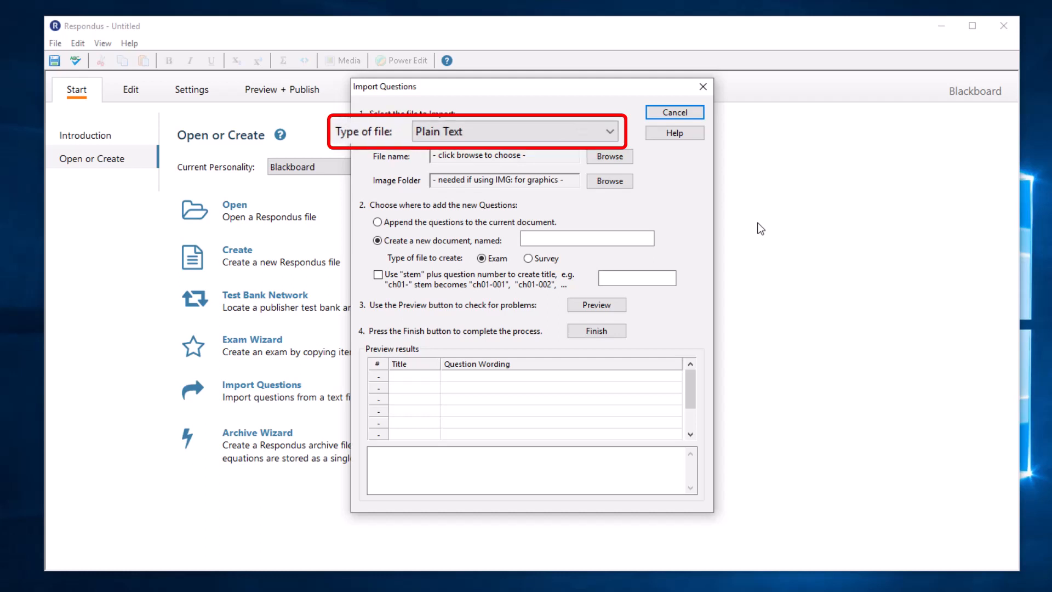
Step: Set the import file type to Microsoft Word 2007 (DOCX) and browse for the file
{"action": "left_click", "coordinate": [574, 132]}
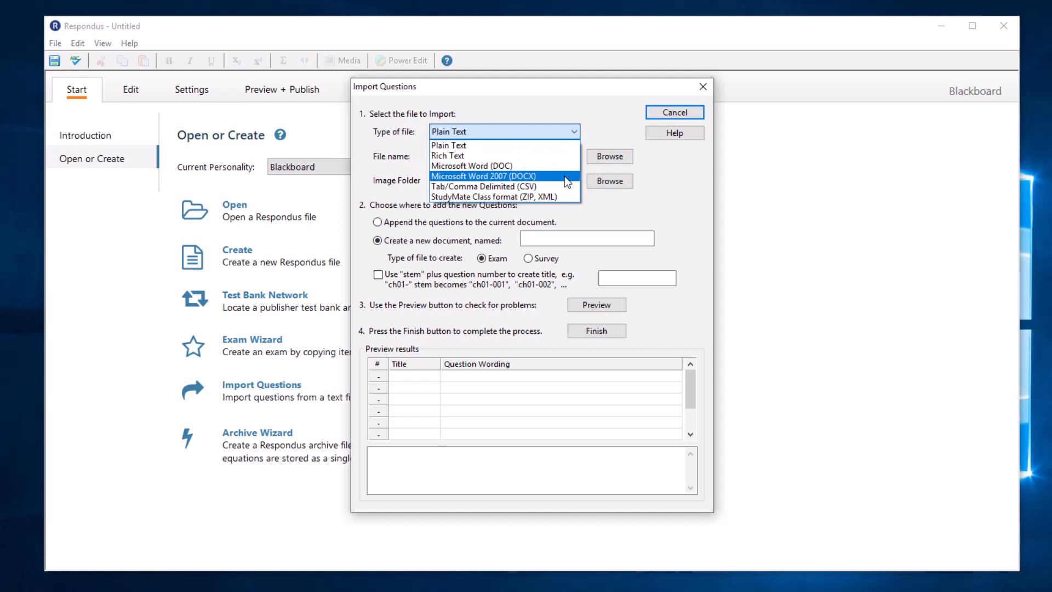
{"action": "left_click", "coordinate": [484, 176]}
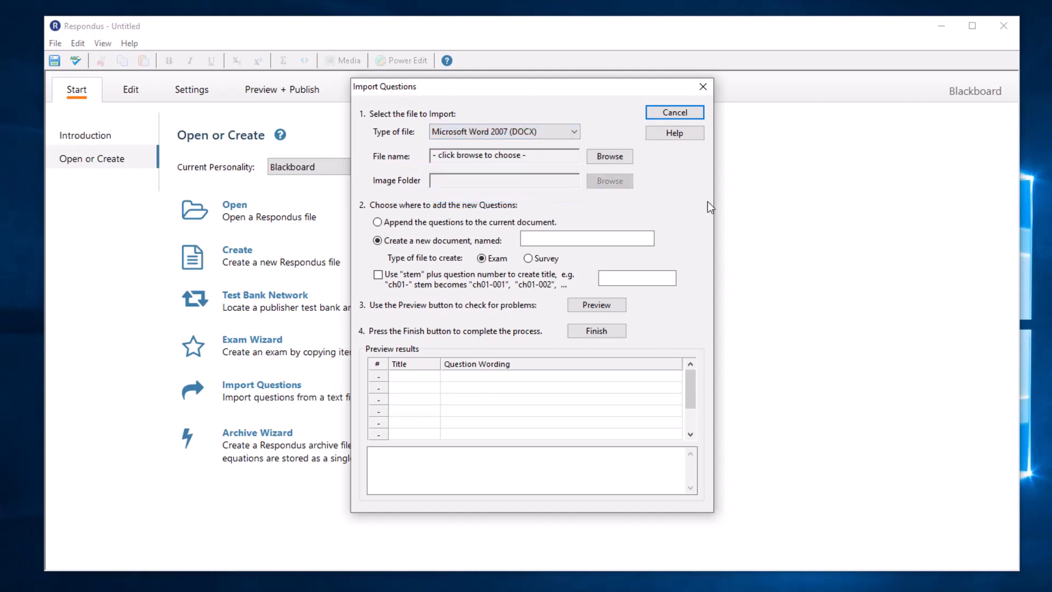
{"action": "left_click", "coordinate": [608, 156]}
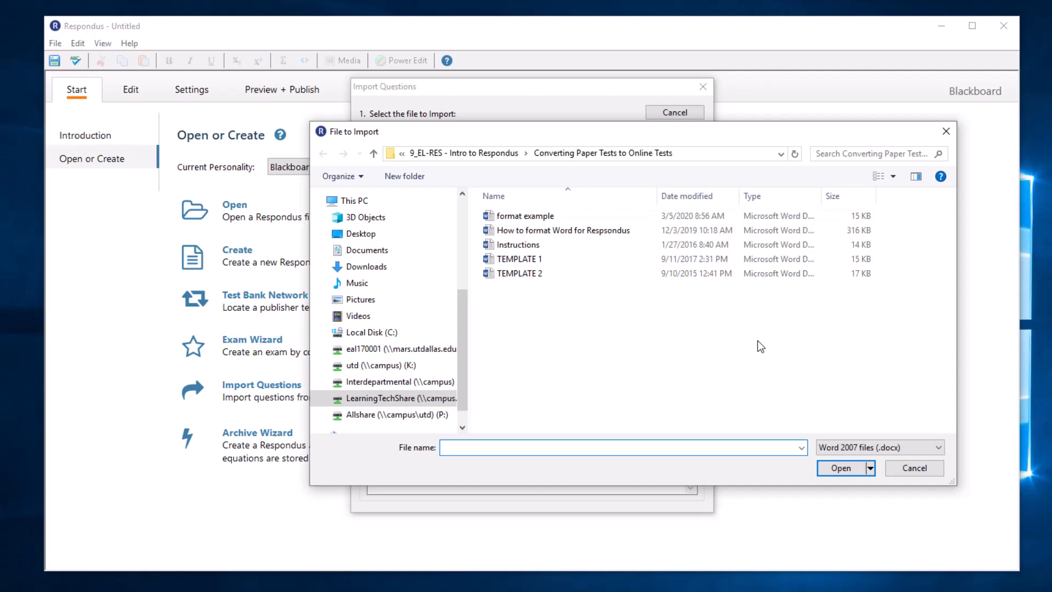
Step: Select format example.docx as the file to import
{"action": "left_click", "coordinate": [526, 215]}
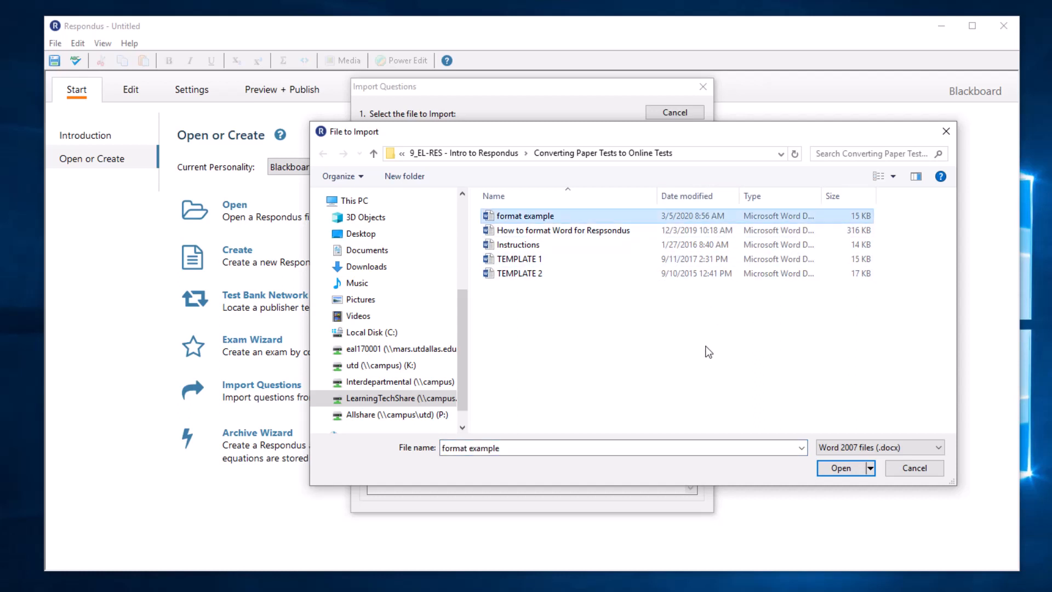
{"action": "left_click", "coordinate": [840, 468]}
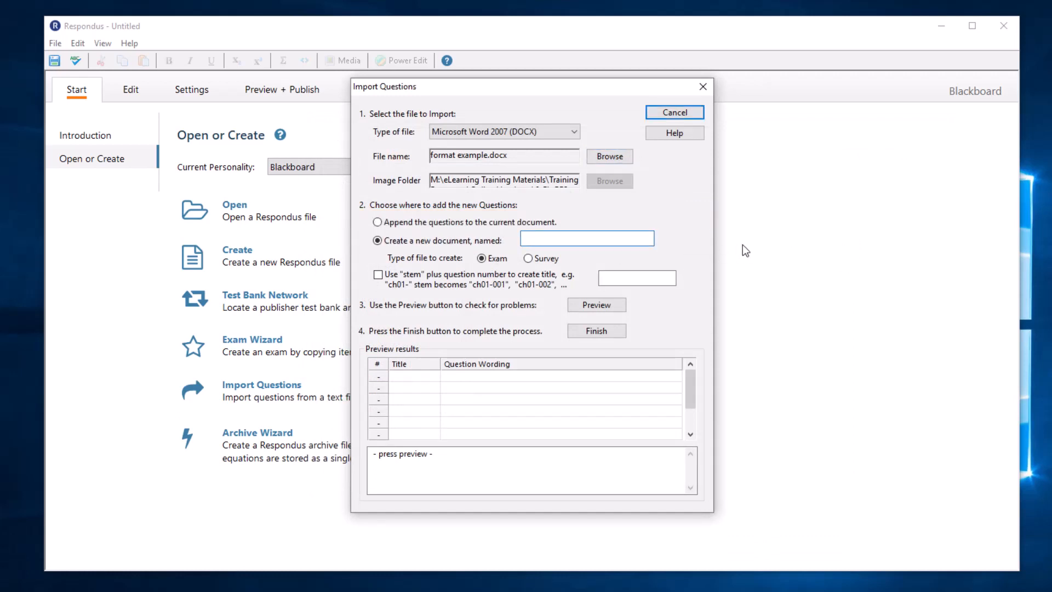
Step: Enter 'Formatting Quiz' as the new exam document's name
{"action": "type", "text": "Formattin"}
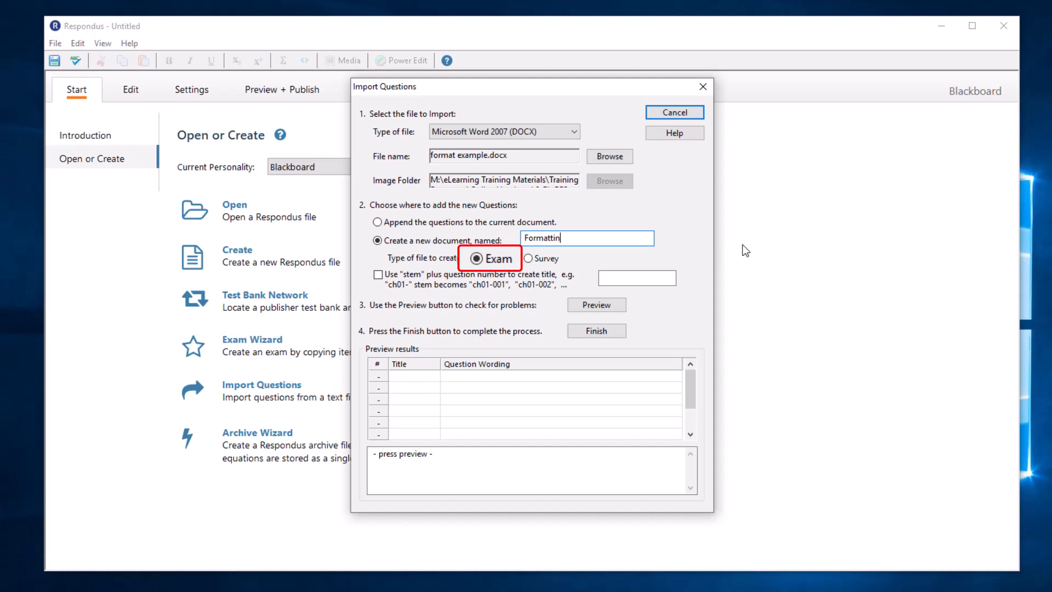
{"action": "type", "text": "g Quiz"}
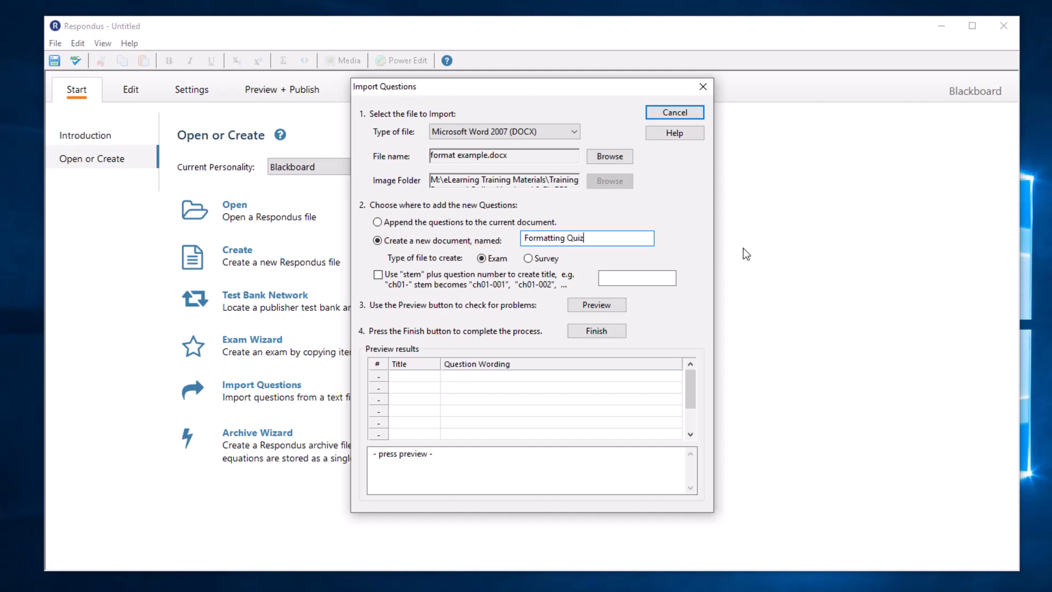
{"action": "mouse_move", "coordinate": [701, 256]}
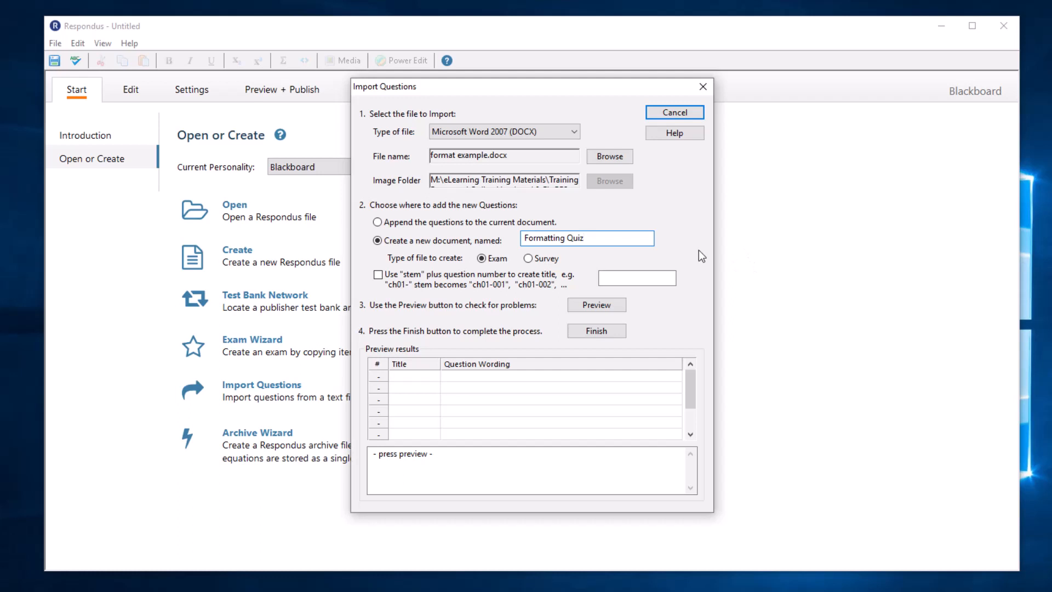
{"action": "mouse_move", "coordinate": [595, 305]}
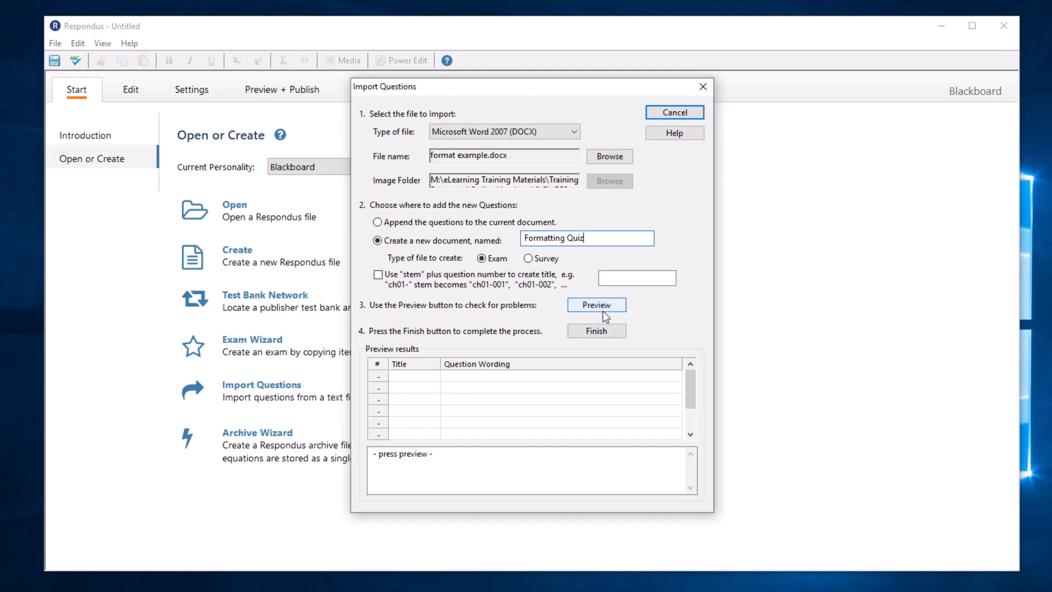
Step: Preview the import, confirming five questions from format example with no warnings
{"action": "left_click", "coordinate": [596, 305]}
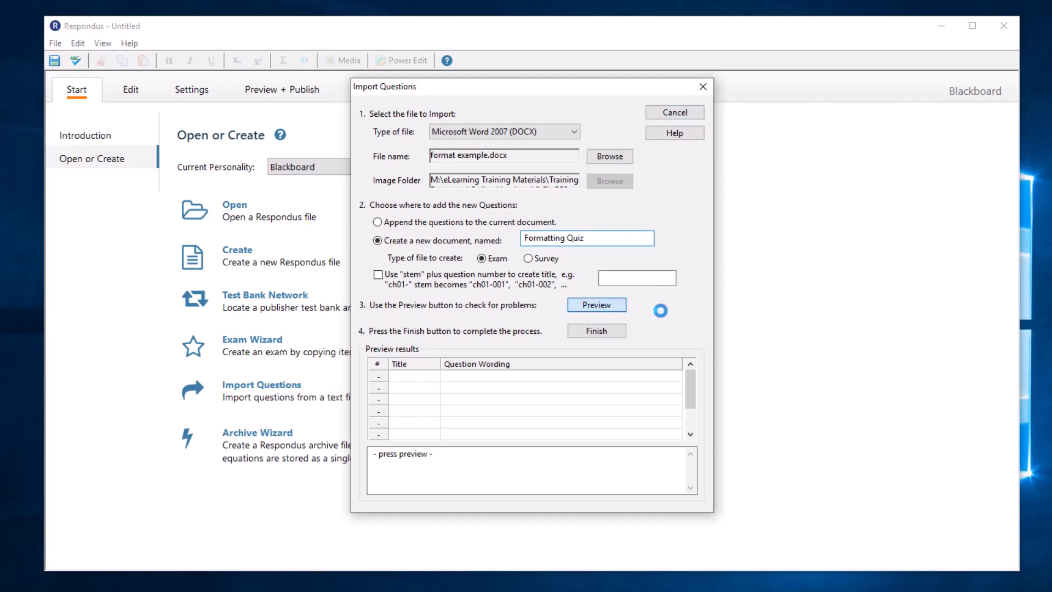
{"action": "left_click", "coordinate": [596, 305]}
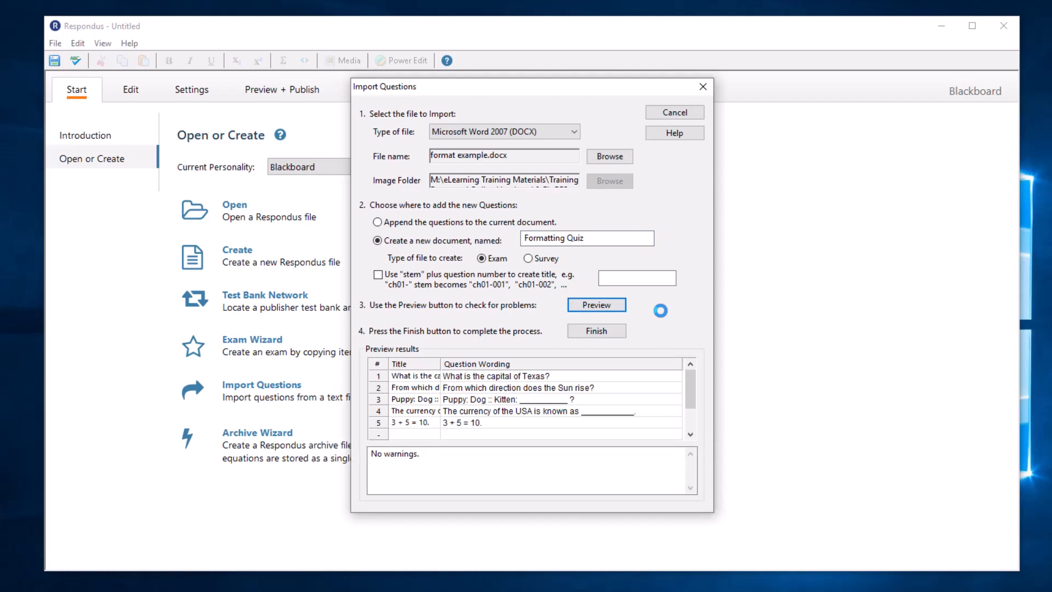
{"action": "mouse_move", "coordinate": [607, 330]}
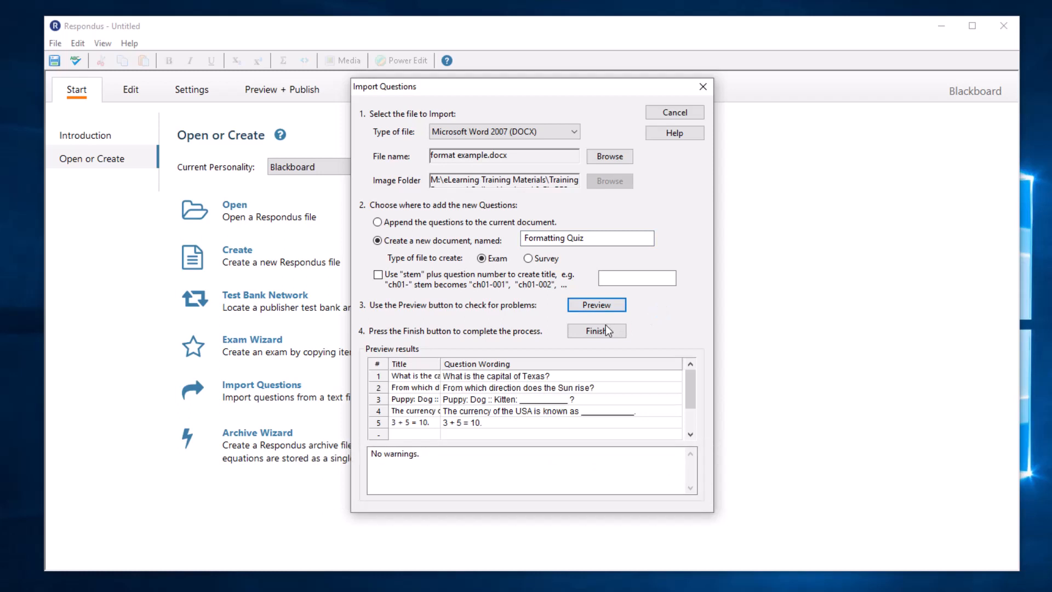
Step: Finish the import and acknowledge the File Saved message to view the Question List
{"action": "left_click", "coordinate": [596, 330]}
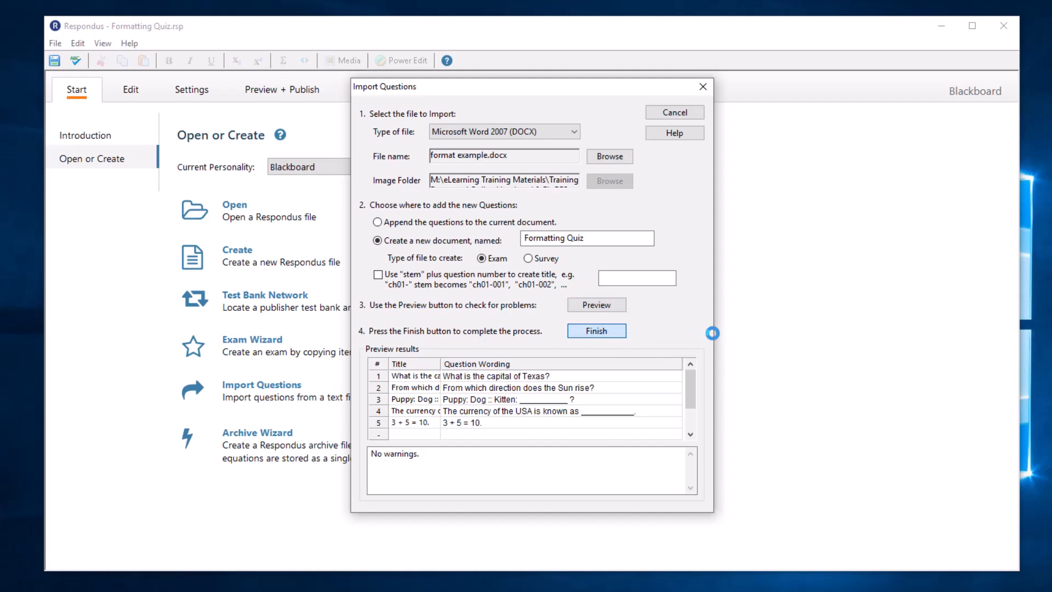
{"action": "left_click", "coordinate": [596, 329]}
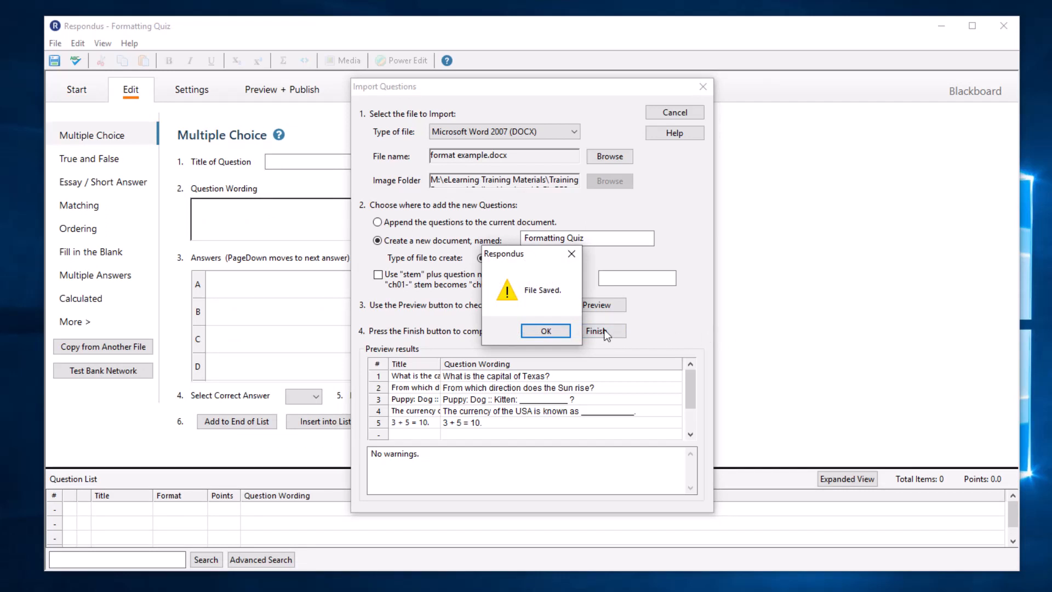
{"action": "left_click", "coordinate": [544, 331]}
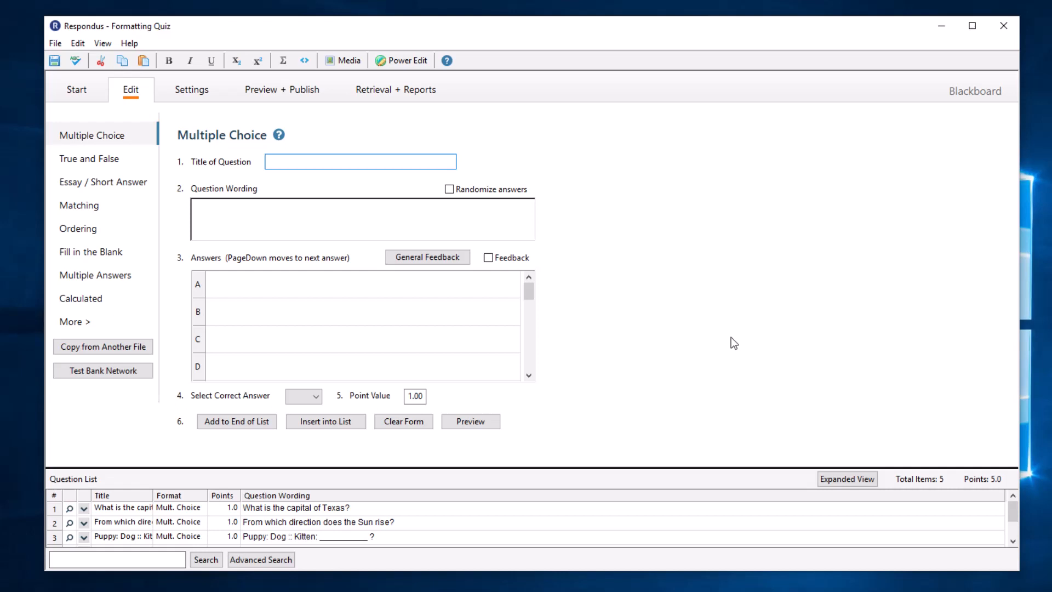
{"action": "left_click", "coordinate": [847, 479]}
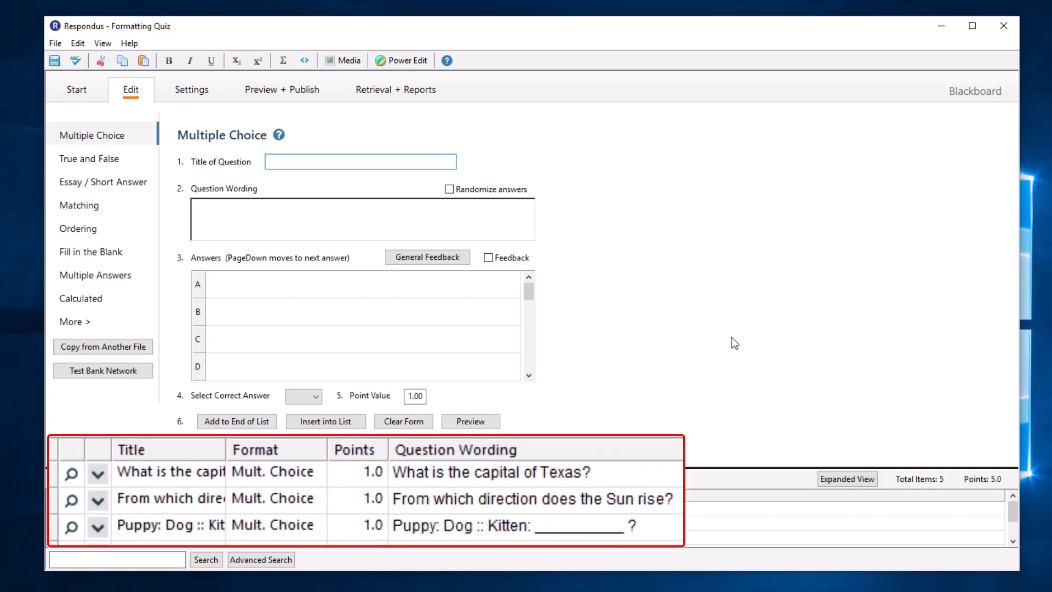